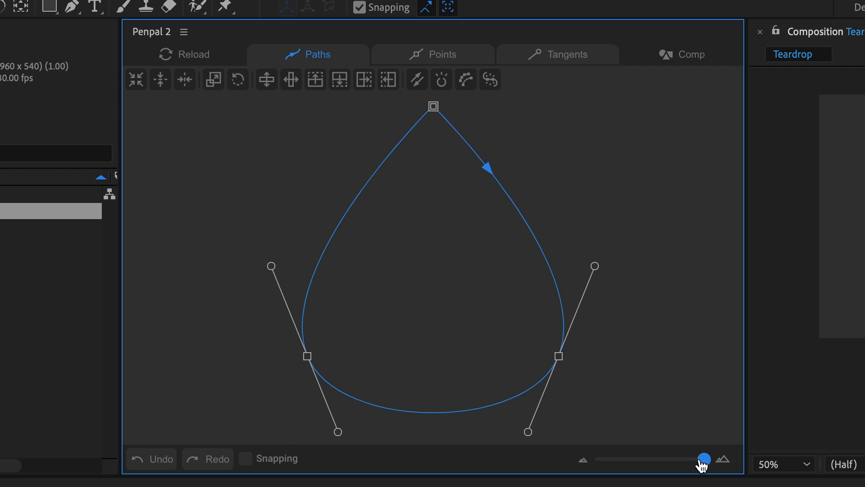
Nudge the Penpal zoom slider left to zoom out around the teardrop path.
{"action": "left_click_drag", "start_coordinate": [703, 458], "coordinate": [683, 458]}
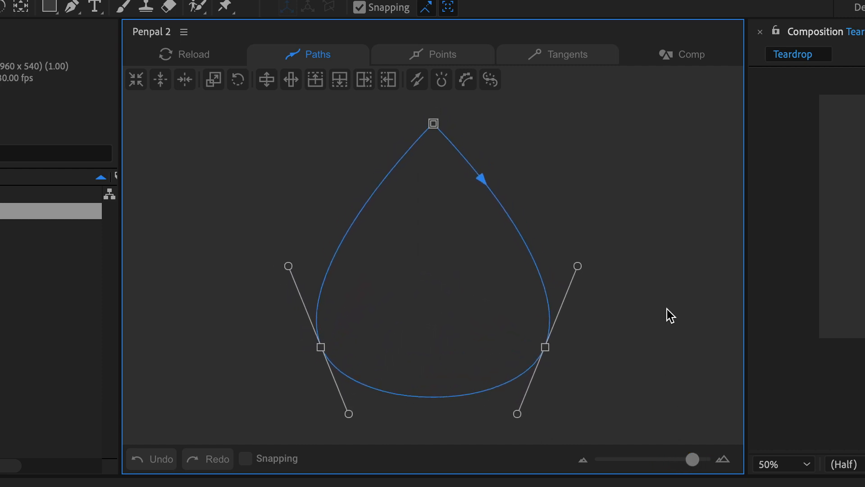
{"action": "left_click", "coordinate": [546, 347]}
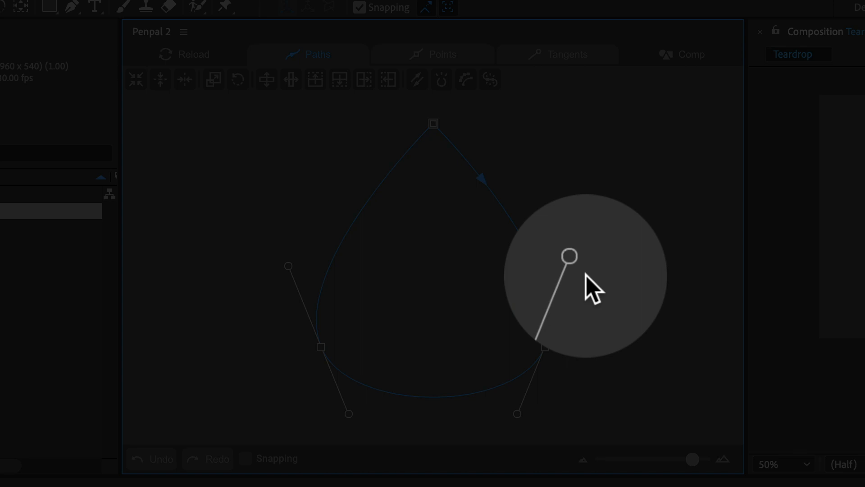
Marquee-select the teardrop's two lower points and drag them upward together.
{"action": "left_click_drag", "start_coordinate": [570, 255], "coordinate": [578, 266]}
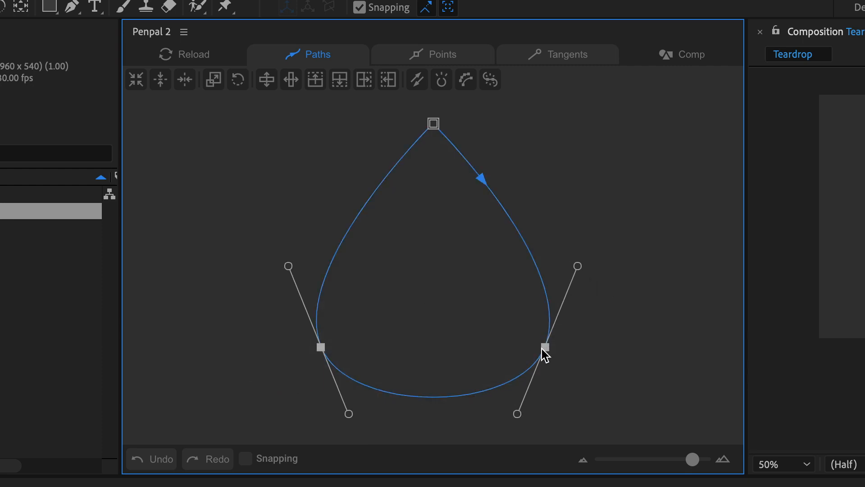
{"action": "left_click_drag", "start_coordinate": [546, 349], "coordinate": [564, 330]}
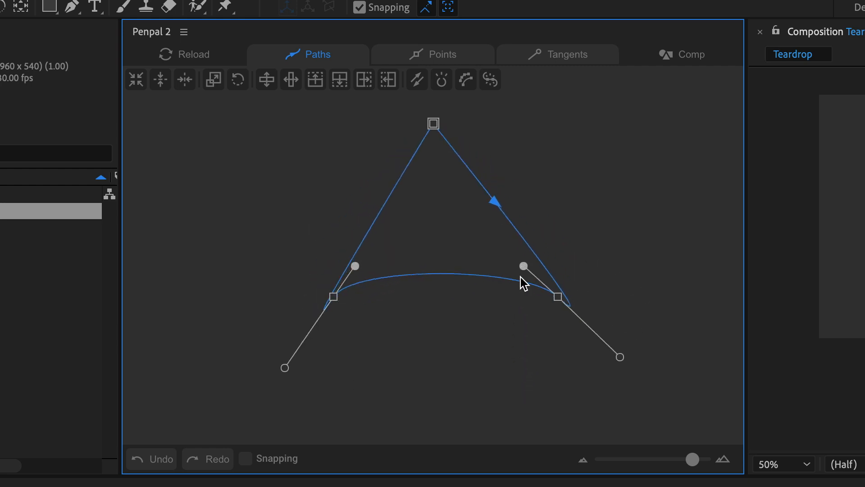
Pull the lower tangents, then lengthen the right point's tangent and swing it down and outward.
{"action": "left_click_drag", "start_coordinate": [523, 267], "coordinate": [587, 214]}
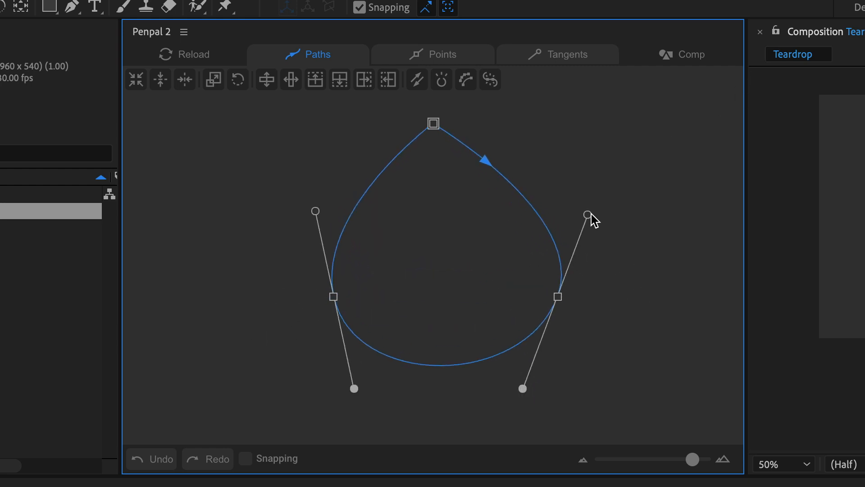
{"action": "left_click_drag", "start_coordinate": [588, 215], "coordinate": [441, 282]}
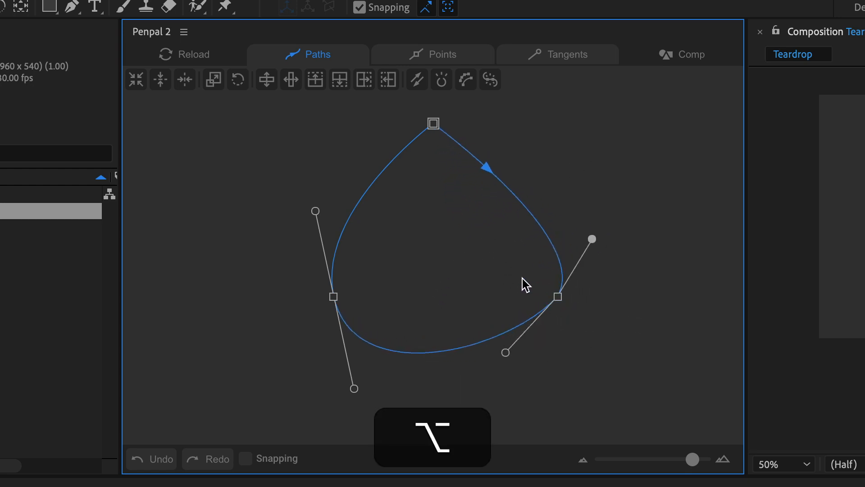
{"action": "left_click_drag", "start_coordinate": [593, 238], "coordinate": [612, 226]}
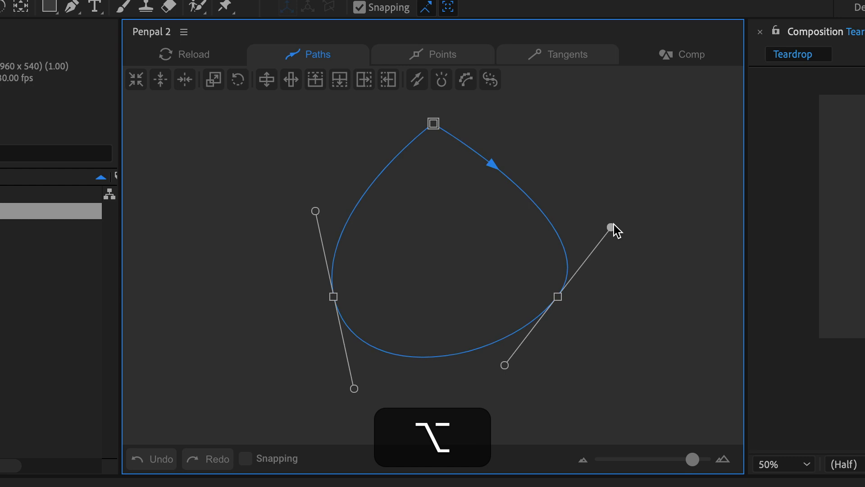
{"action": "left_click_drag", "start_coordinate": [612, 226], "coordinate": [634, 319]}
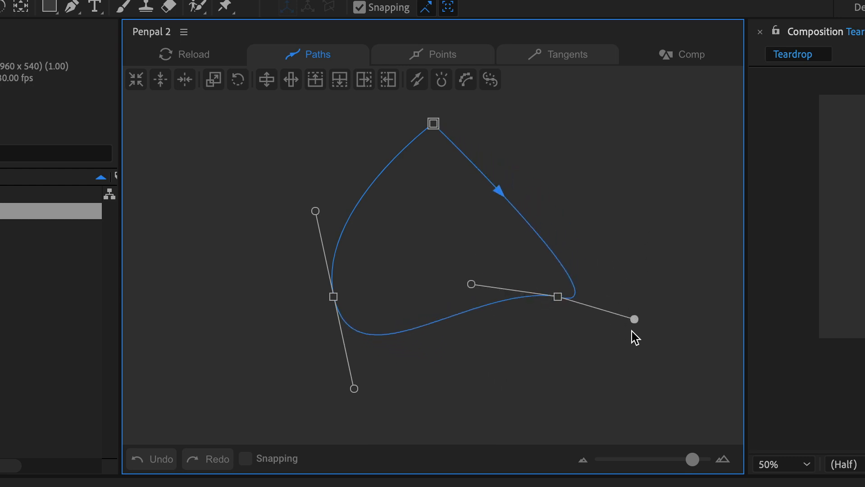
Break the right point's tangents, pulling one downward and swinging the other straight up.
{"action": "left_click_drag", "start_coordinate": [635, 319], "coordinate": [615, 393]}
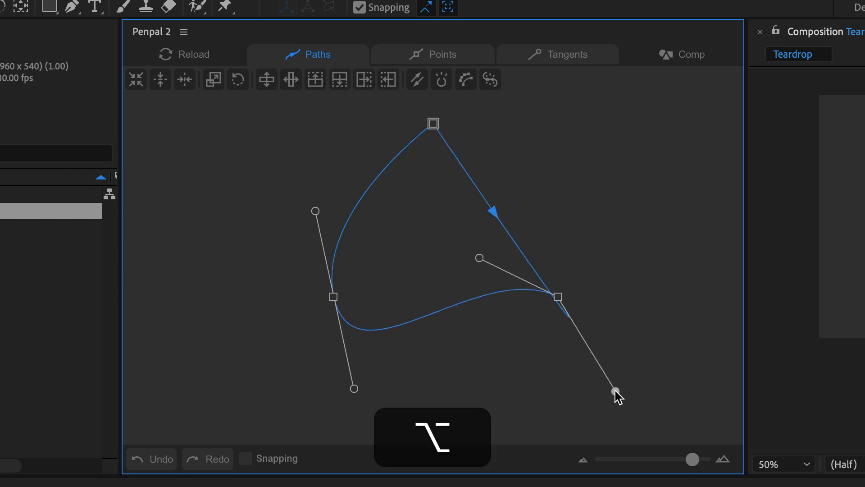
{"action": "left_click_drag", "start_coordinate": [615, 394], "coordinate": [558, 196]}
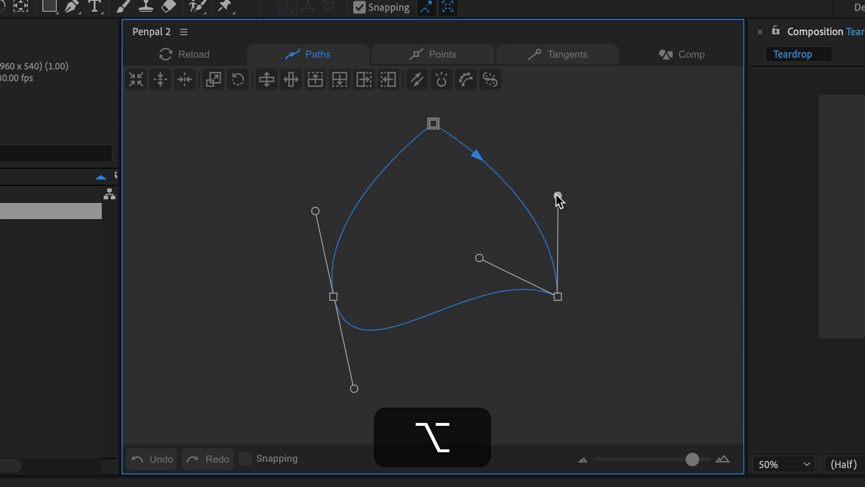
{"action": "left_click_drag", "start_coordinate": [557, 196], "coordinate": [549, 178]}
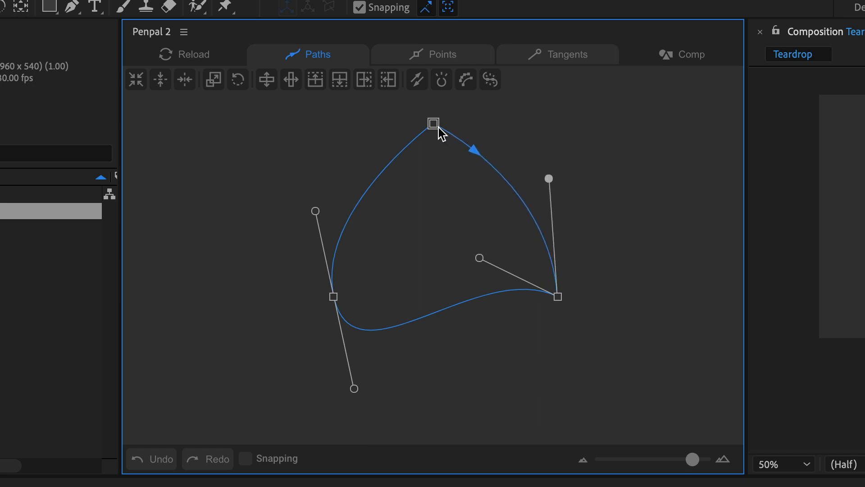
Option-drag smooth tangents from the top point and widen them horizontally to round the top.
{"action": "key", "text": "alt"}
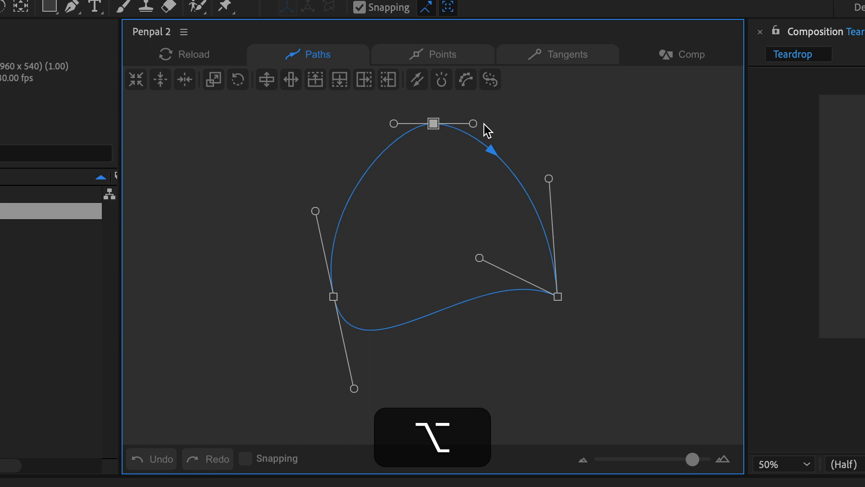
{"action": "left_click_drag", "start_coordinate": [471, 123], "coordinate": [523, 121]}
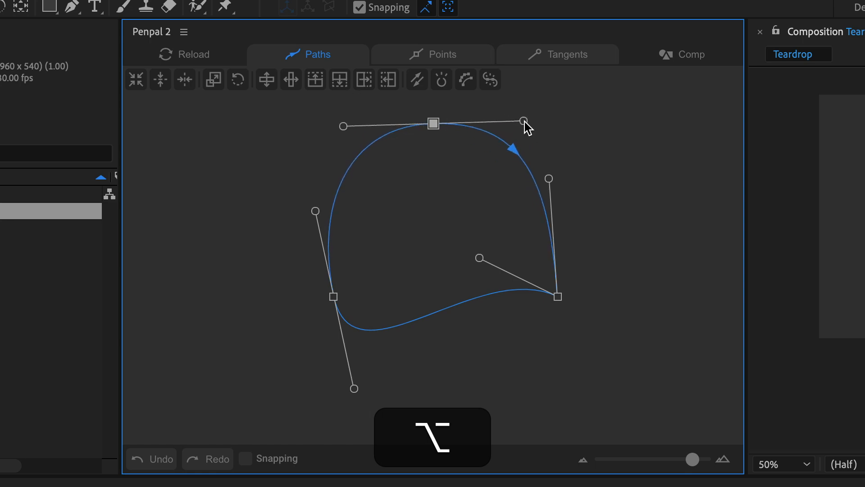
{"action": "left_click", "coordinate": [433, 54]}
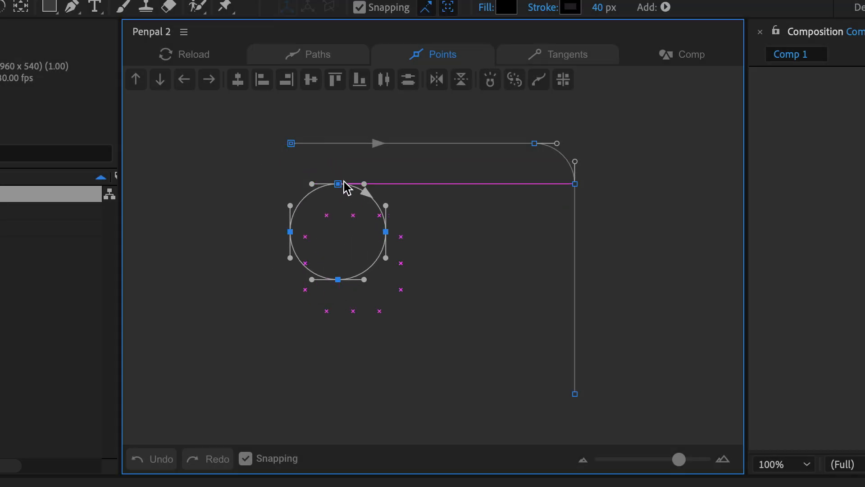
Drag the circle down along guides, onto the vertical path line, and into the L corner.
{"action": "left_click_drag", "start_coordinate": [337, 184], "coordinate": [352, 311]}
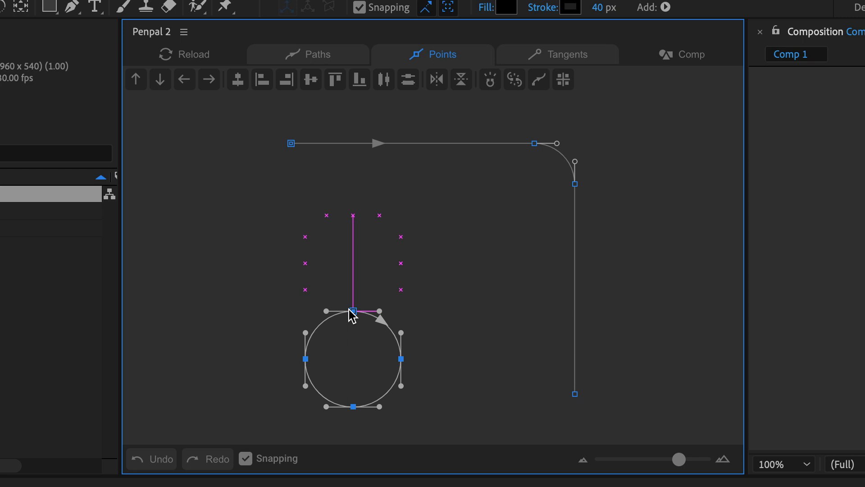
{"action": "left_click_drag", "start_coordinate": [352, 311], "coordinate": [556, 326]}
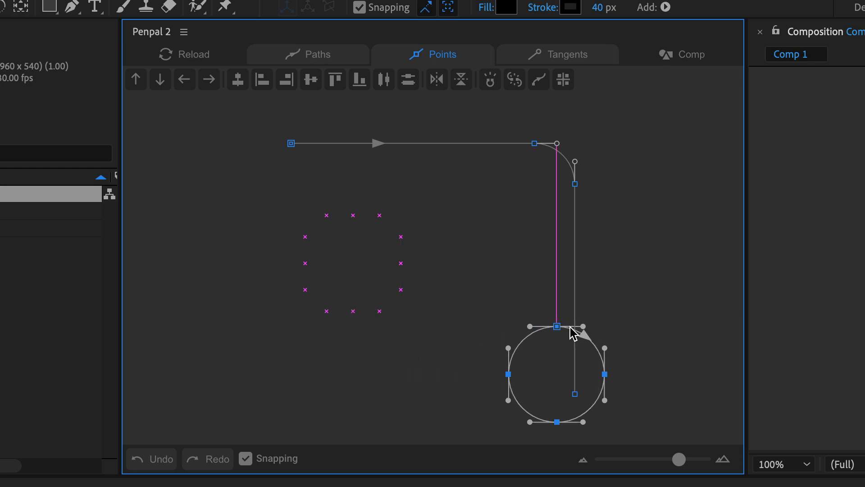
{"action": "left_click_drag", "start_coordinate": [555, 325], "coordinate": [574, 311]}
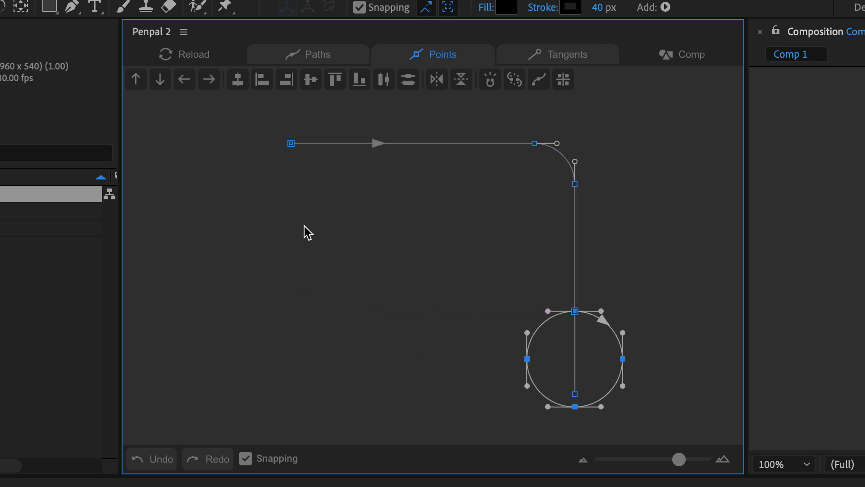
{"action": "left_click", "coordinate": [245, 459]}
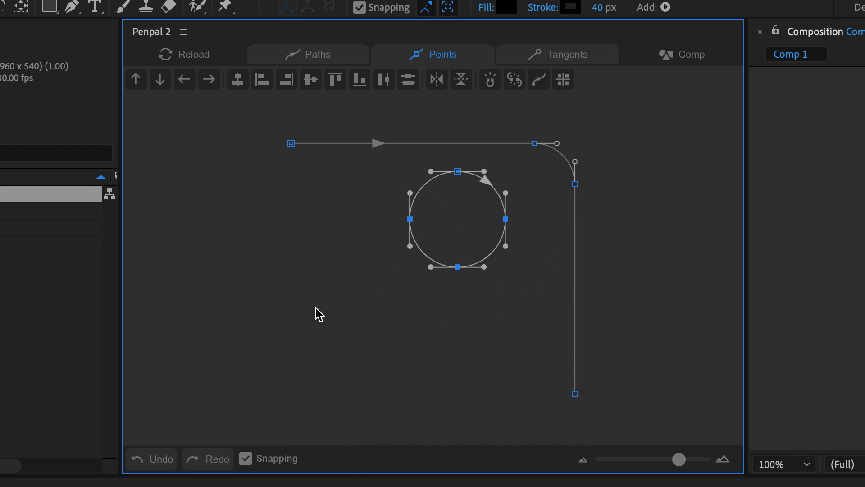
{"action": "left_click", "coordinate": [151, 459]}
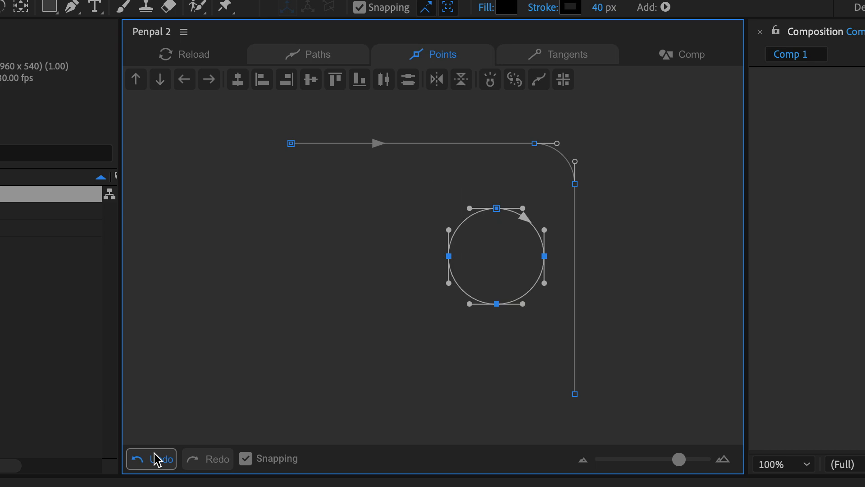
{"action": "left_click", "coordinate": [151, 459]}
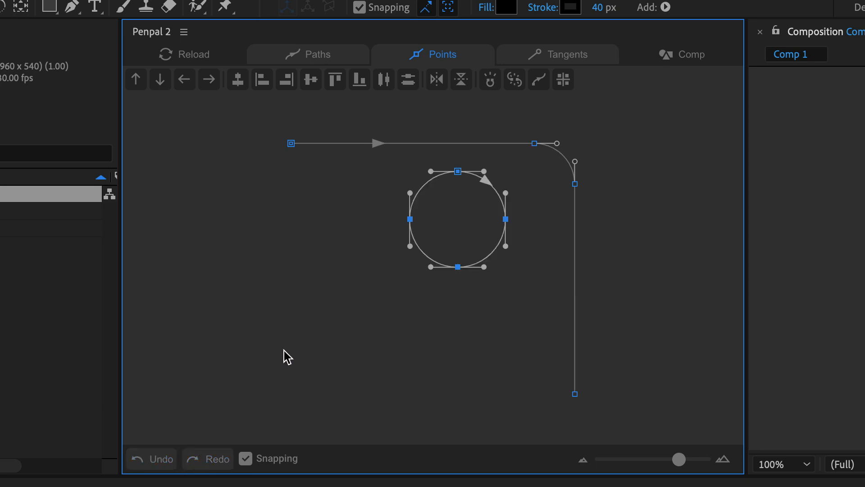
{"action": "key", "text": "alt+y"}
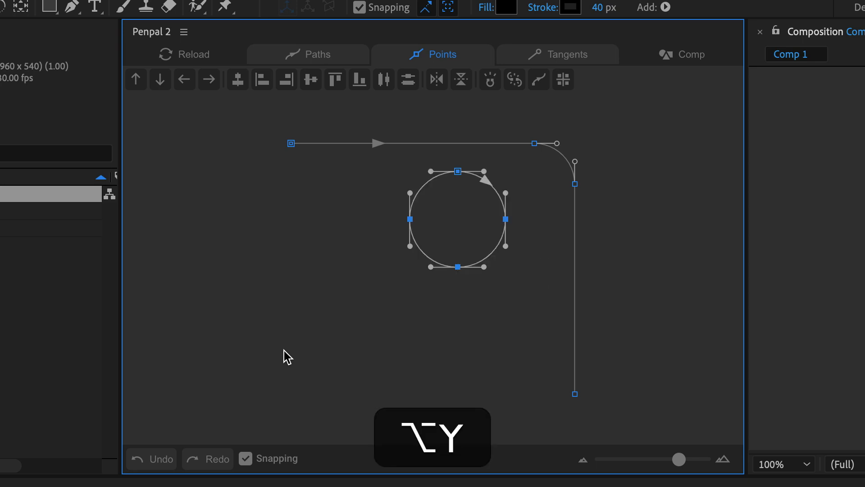